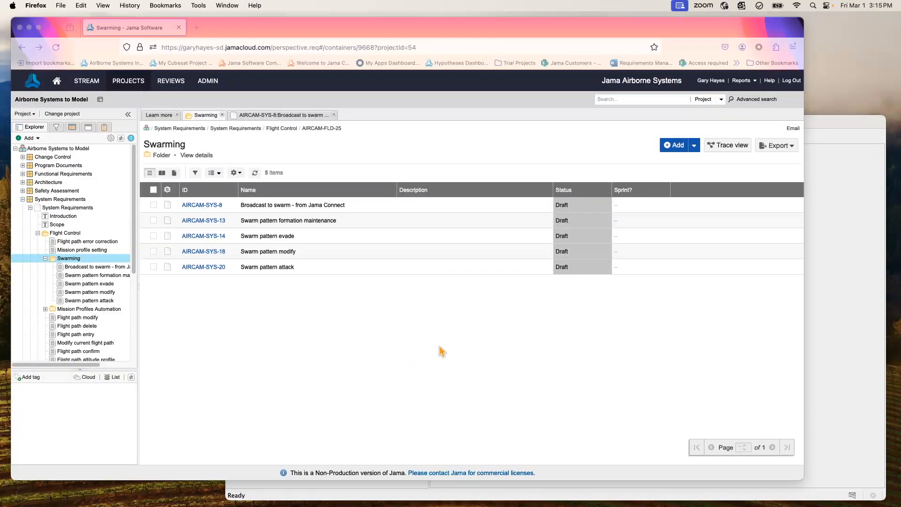
mouse_move(483, 337)
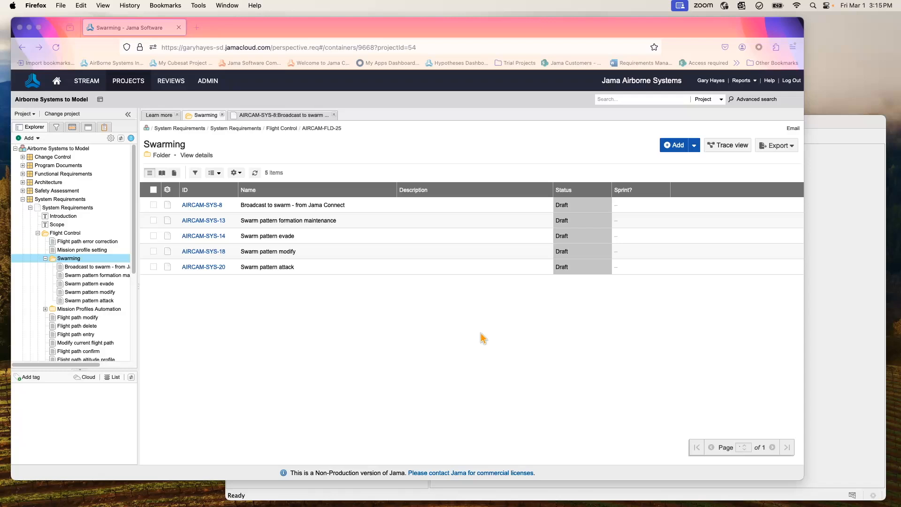
mouse_move(519, 357)
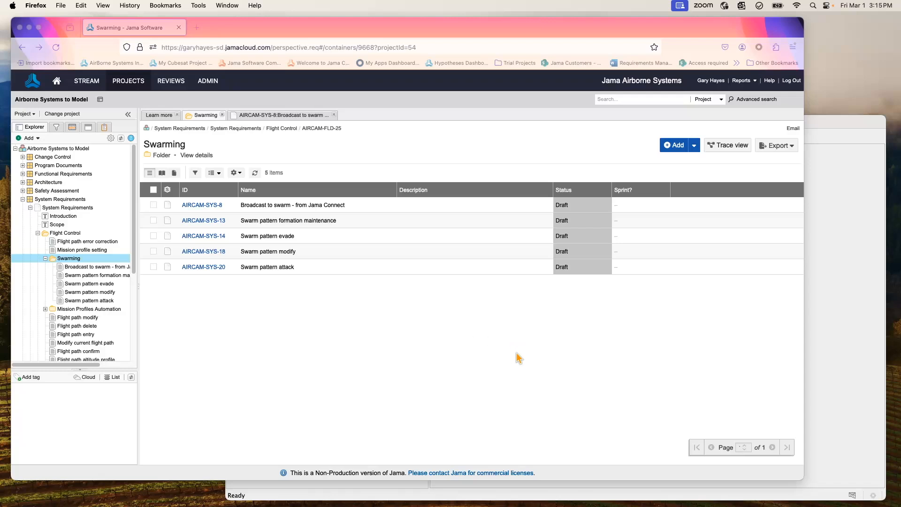
mouse_move(408, 351)
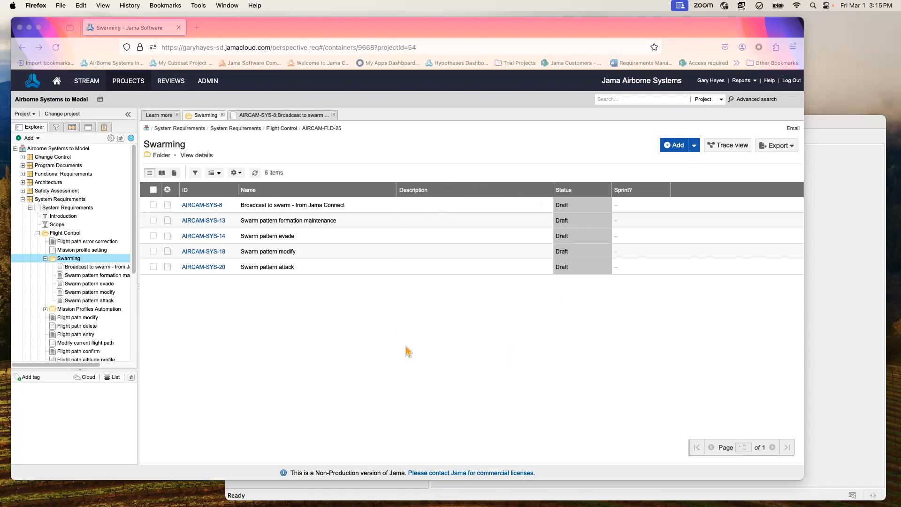
mouse_move(319, 209)
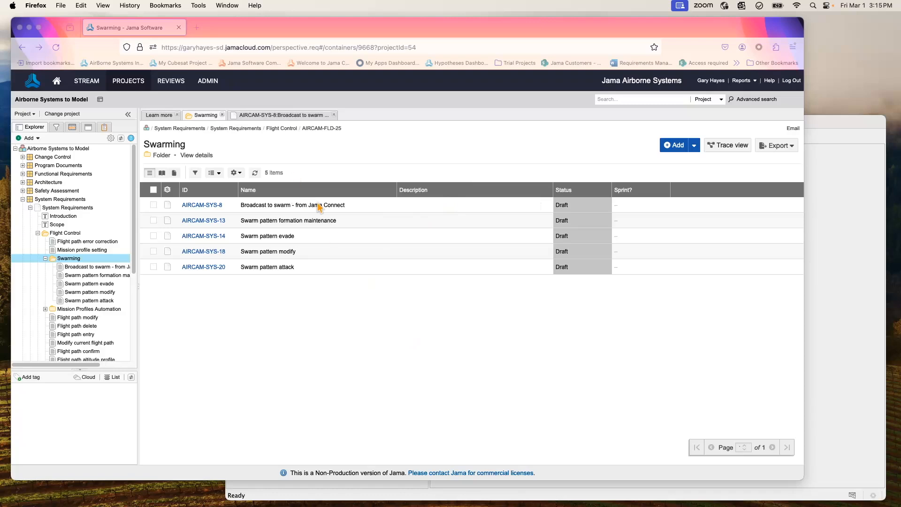
mouse_move(391, 312)
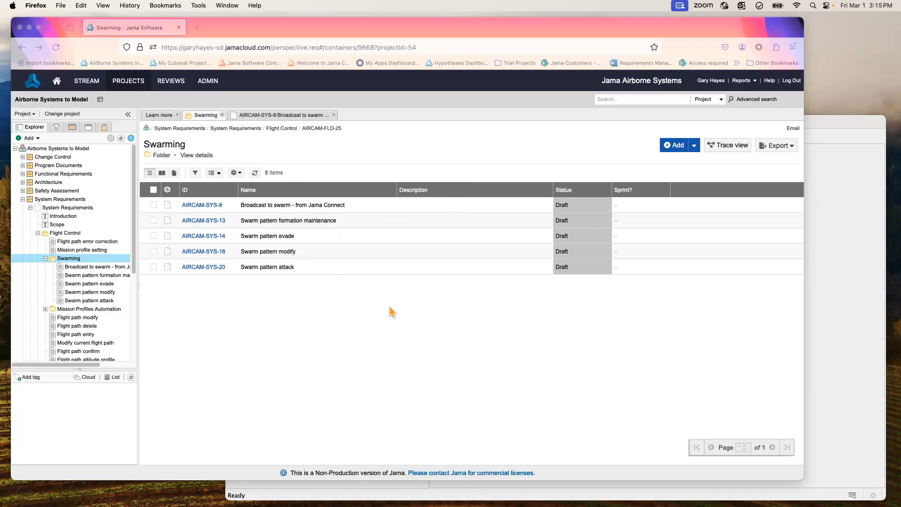
mouse_move(845, 298)
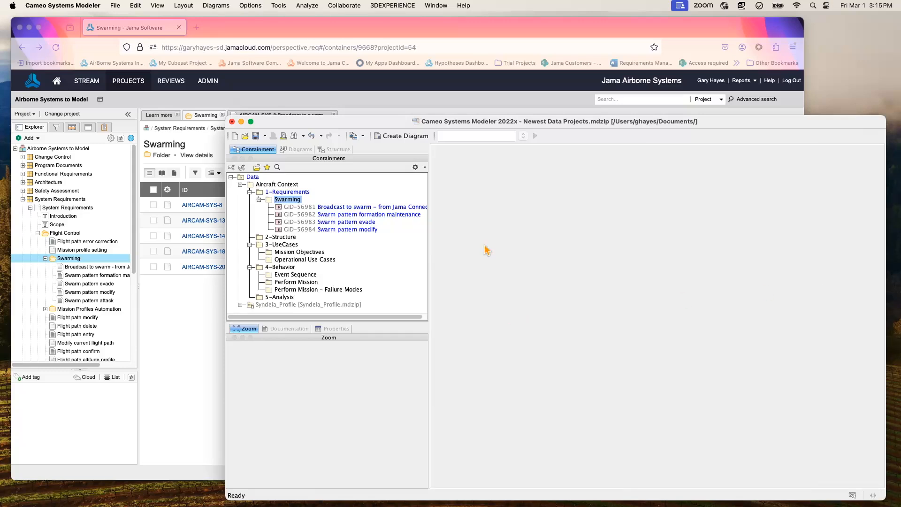
mouse_move(297, 206)
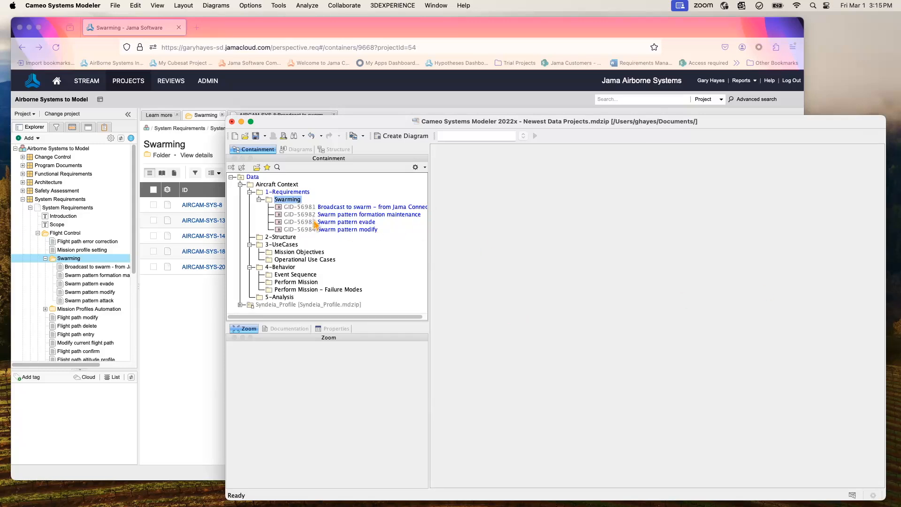
mouse_move(333, 237)
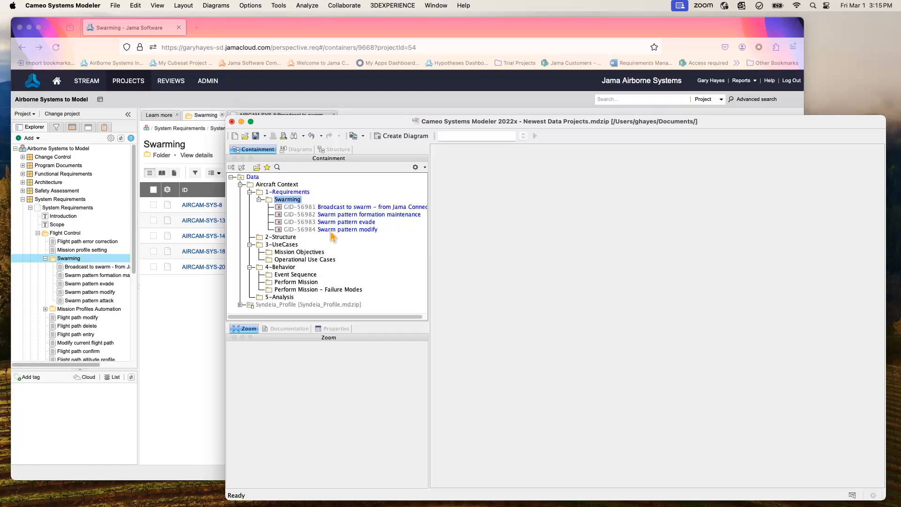
mouse_move(336, 214)
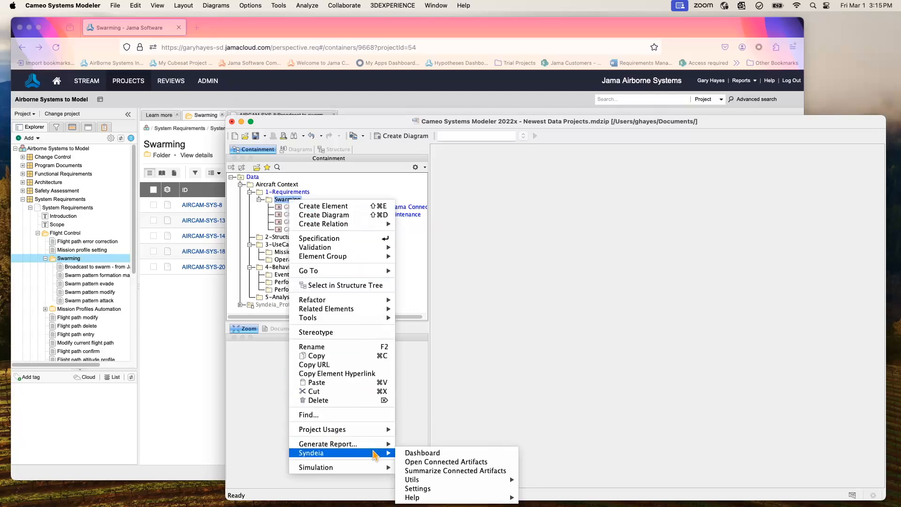
Step: From the Syndeia dashboard, browse SysML Repository connections to Swarming and request Compare Source & Target
click(421, 452)
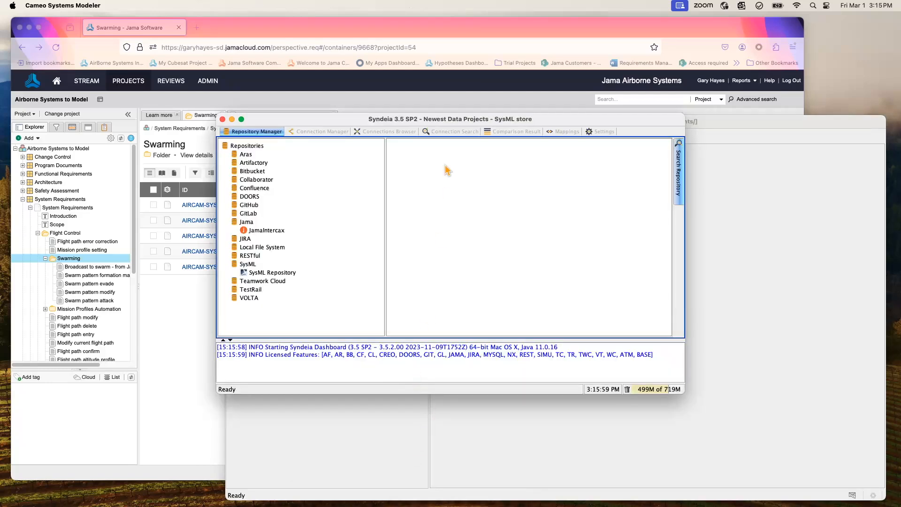
click(388, 131)
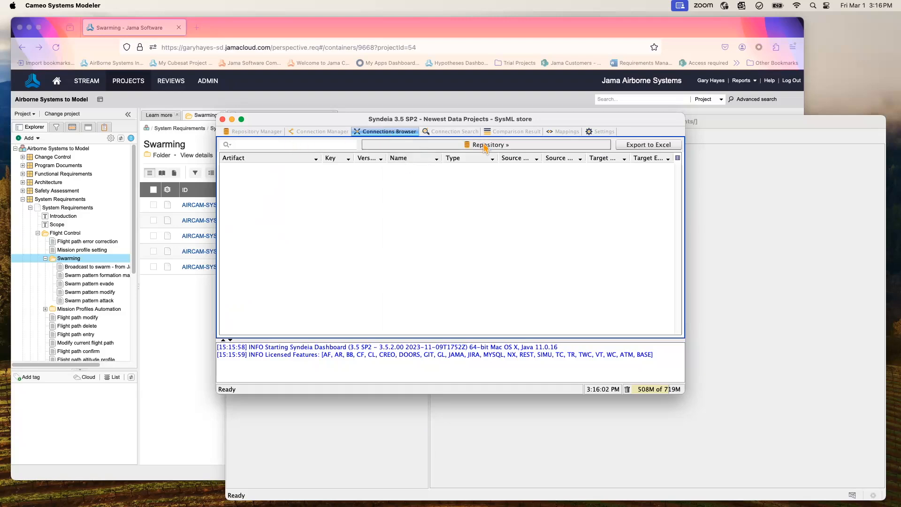
click(489, 145)
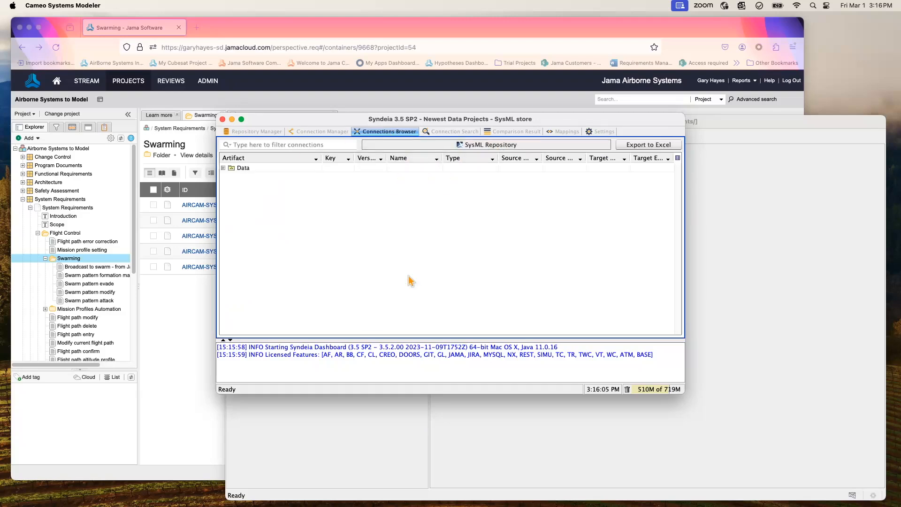
click(223, 168)
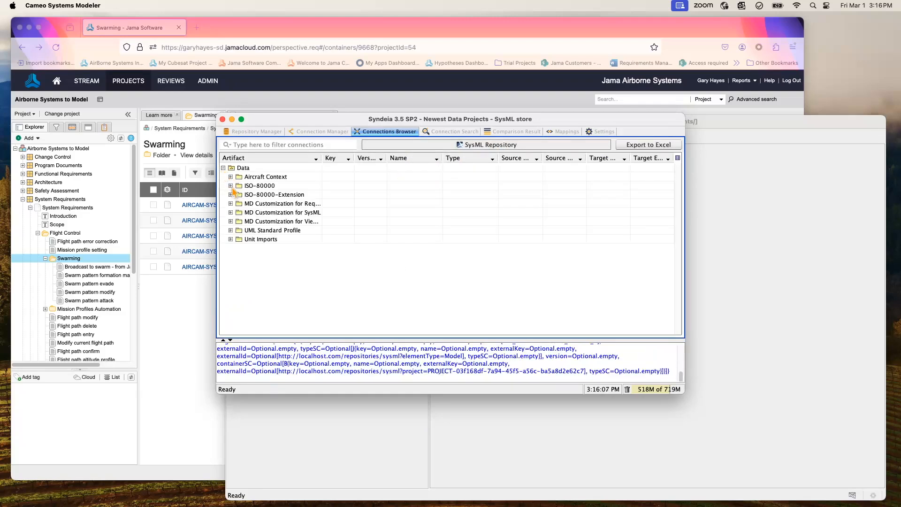
click(231, 176)
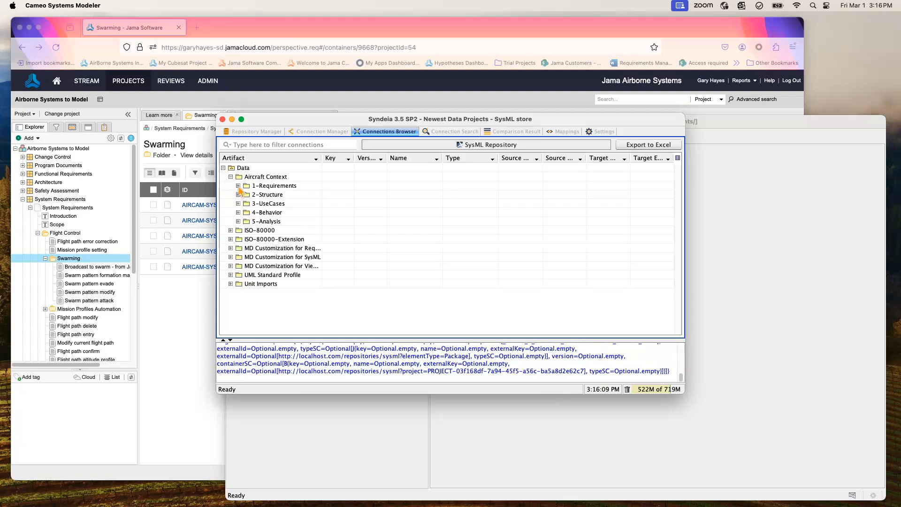
right_click(268, 194)
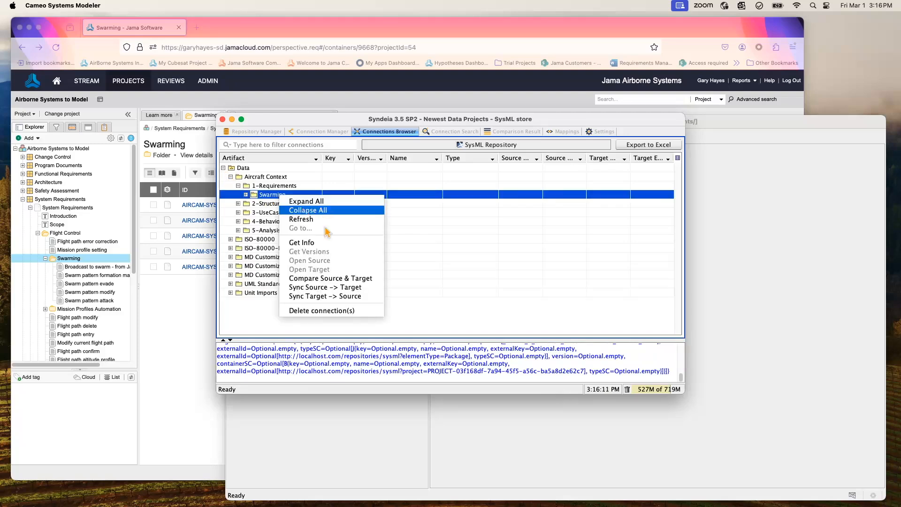
click(330, 278)
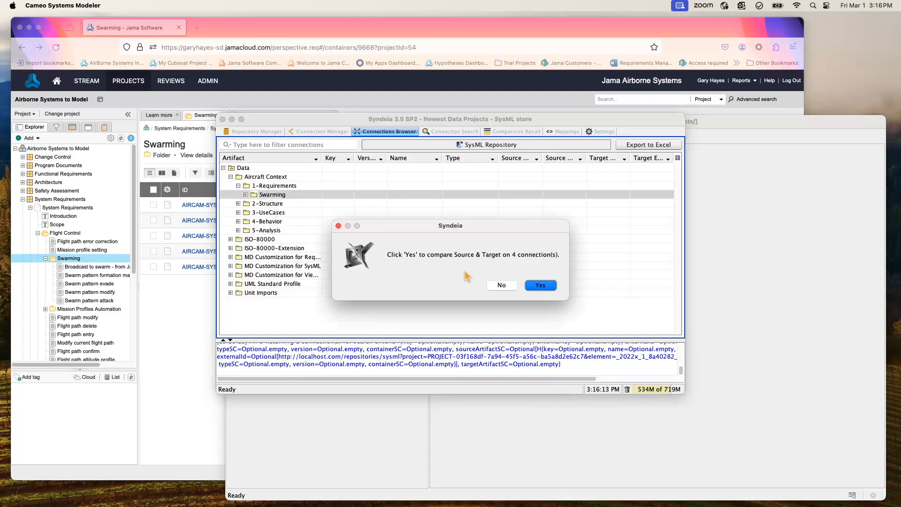
Step: Confirm comparing the four Swarming connections and review the all-green comparison results
click(539, 286)
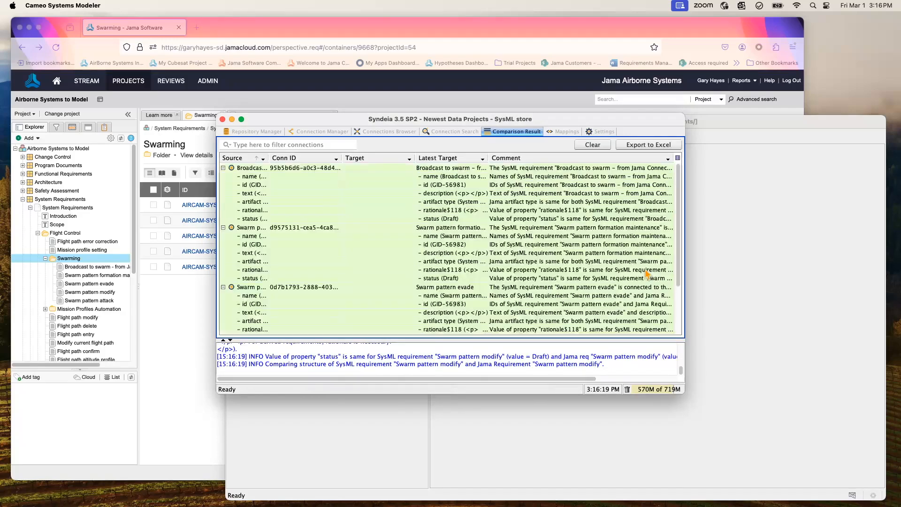
mouse_move(682, 265)
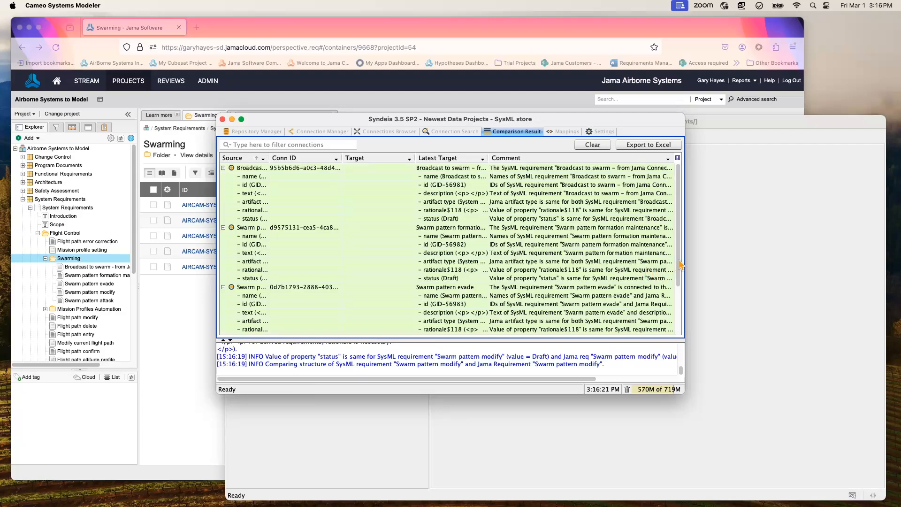
scroll(down, 3)
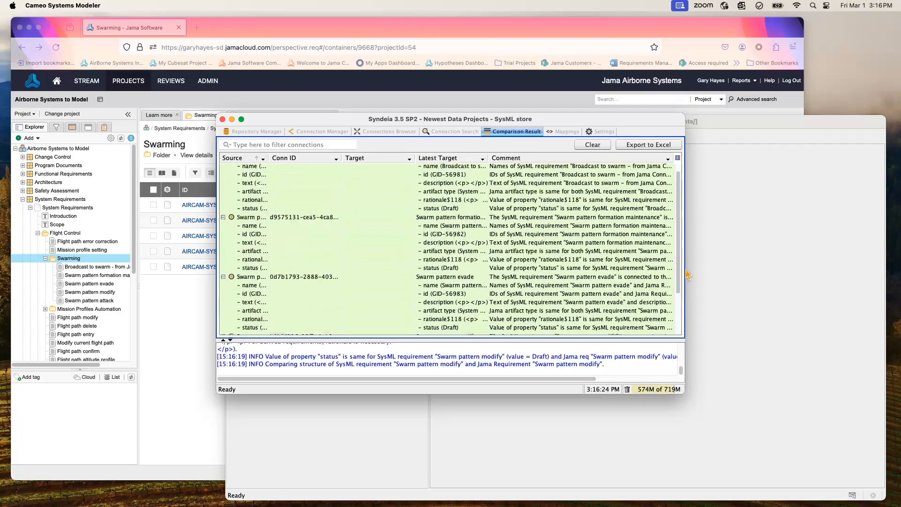
scroll(up, 3)
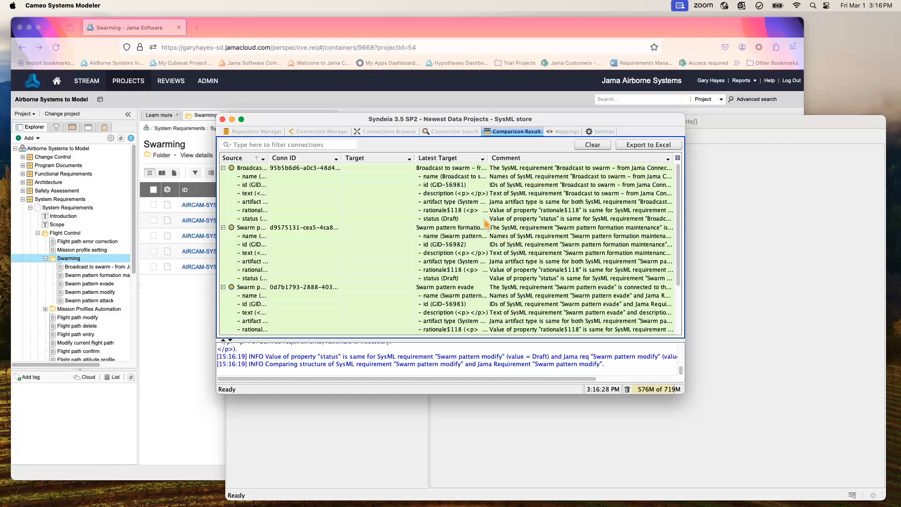
mouse_move(359, 183)
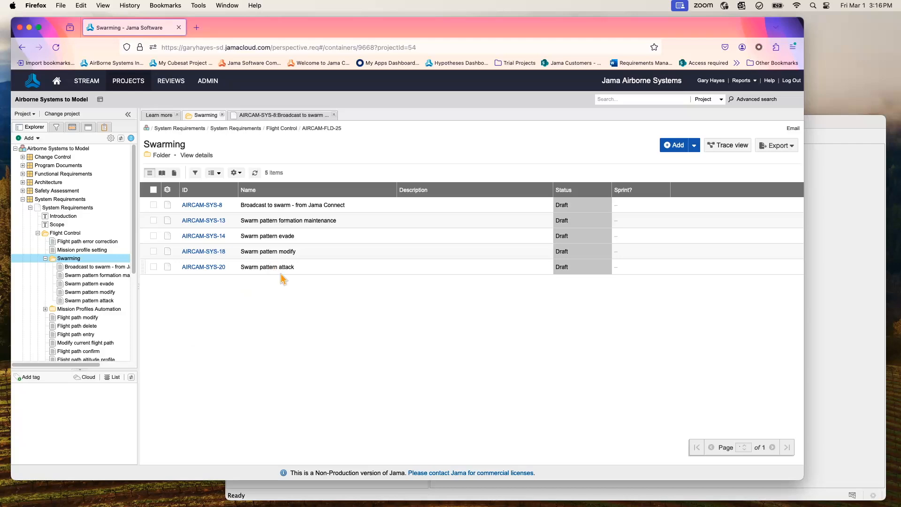
mouse_move(291, 301)
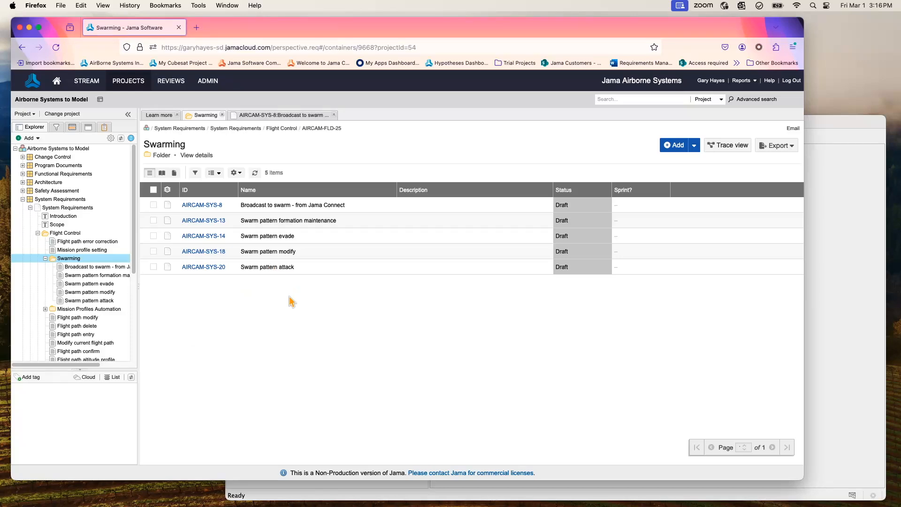
mouse_move(853, 137)
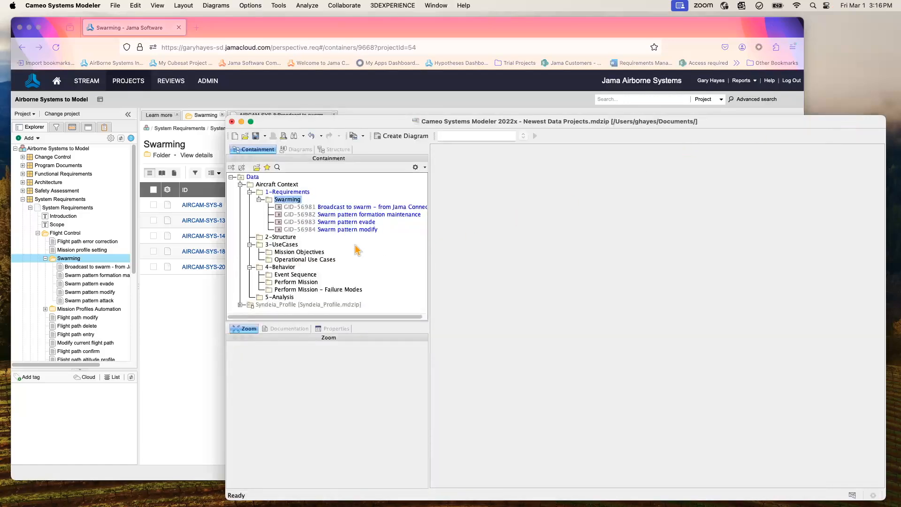
Step: Reopen Syndeia from the Swarming package and go to the Connection Manager with empty repository panes
right_click(287, 200)
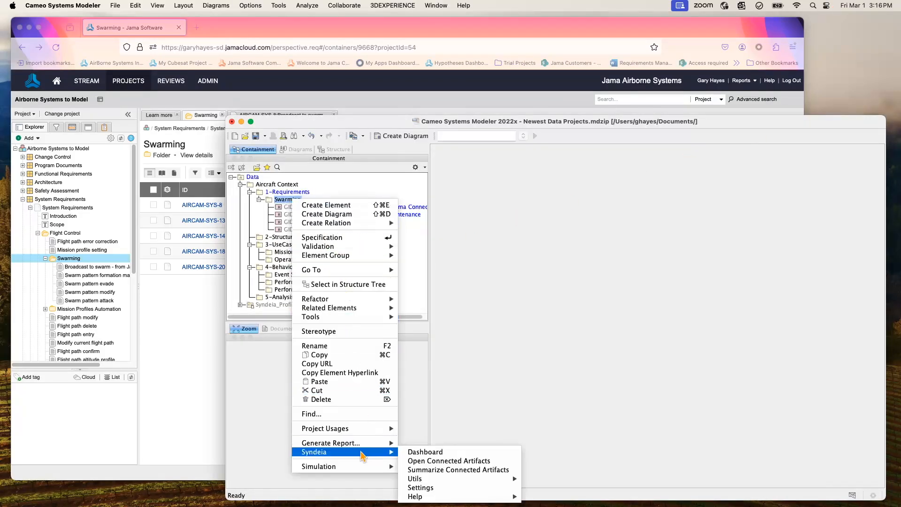
click(424, 452)
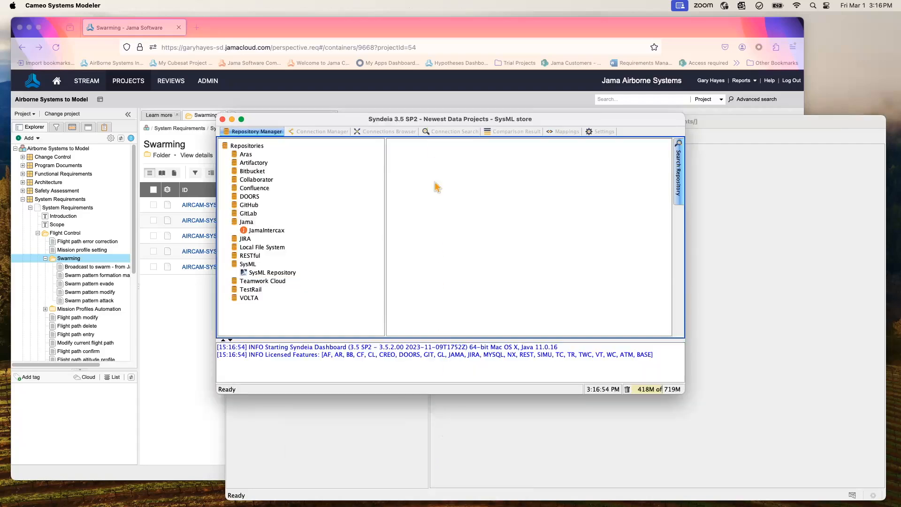
click(322, 132)
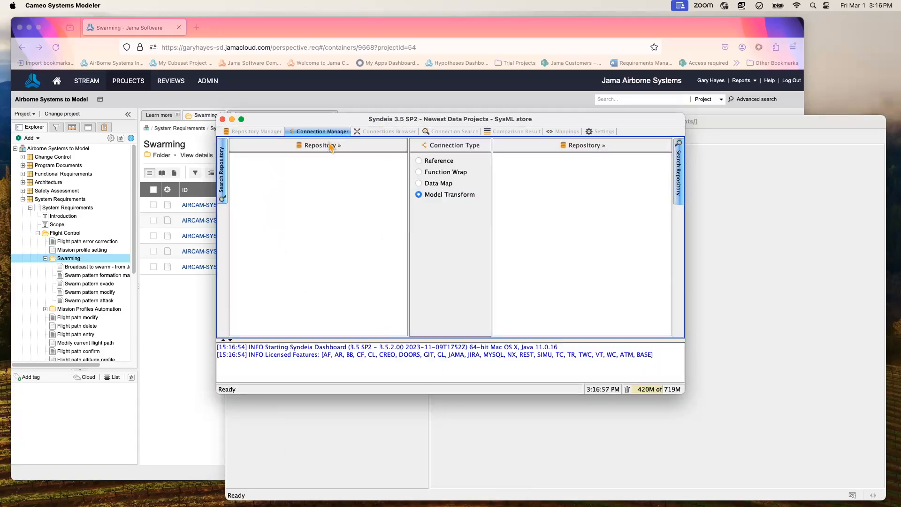
Step: Set SysML Repository as source and JamaIntercax as target, expanding Jama down to the Swarming folder
click(321, 144)
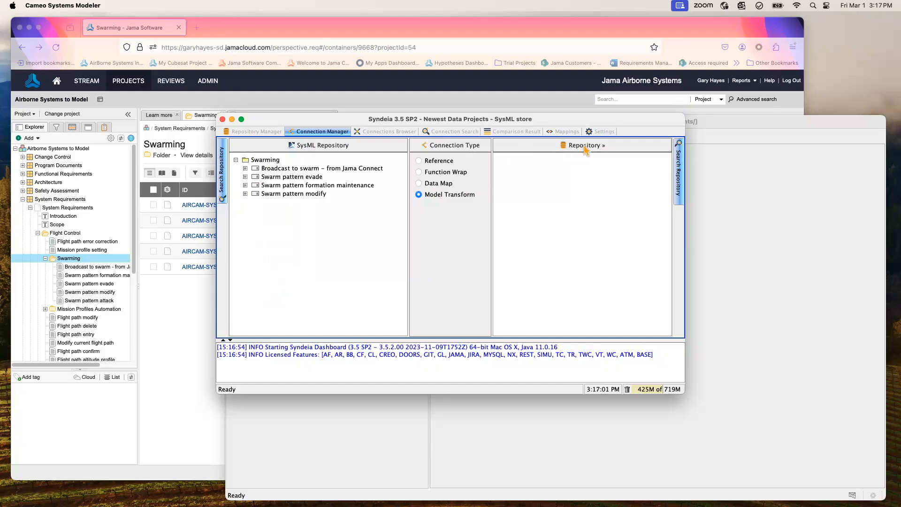
click(586, 144)
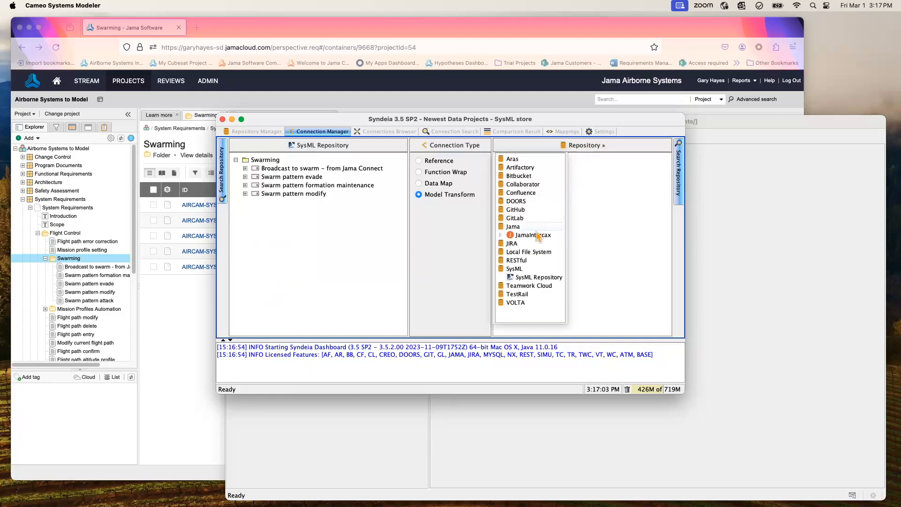
click(531, 234)
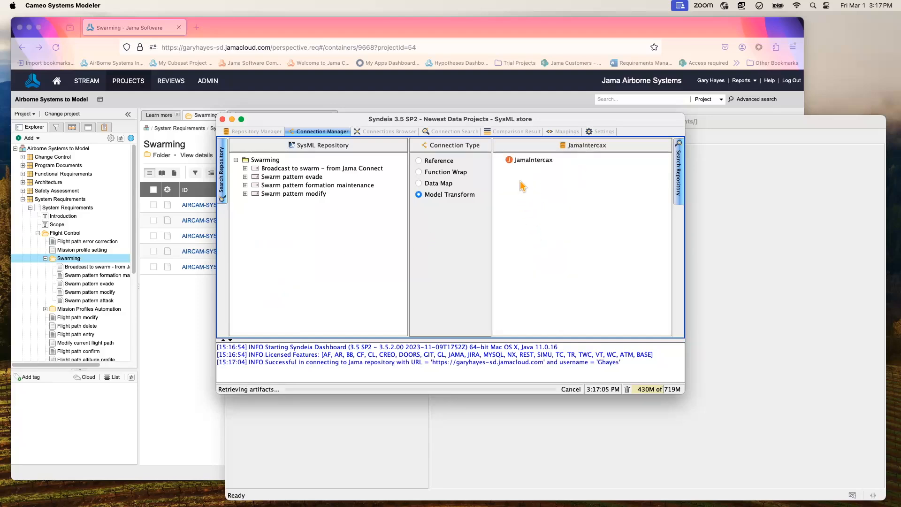
click(508, 160)
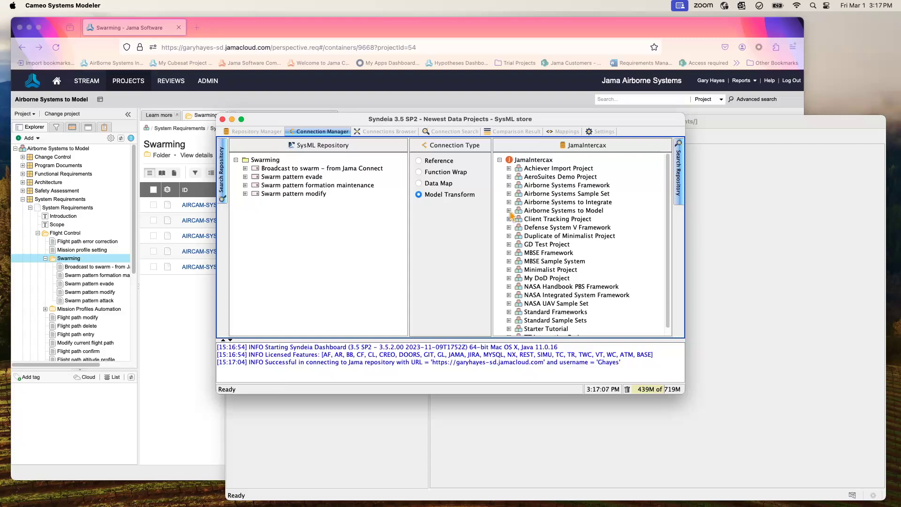
click(509, 210)
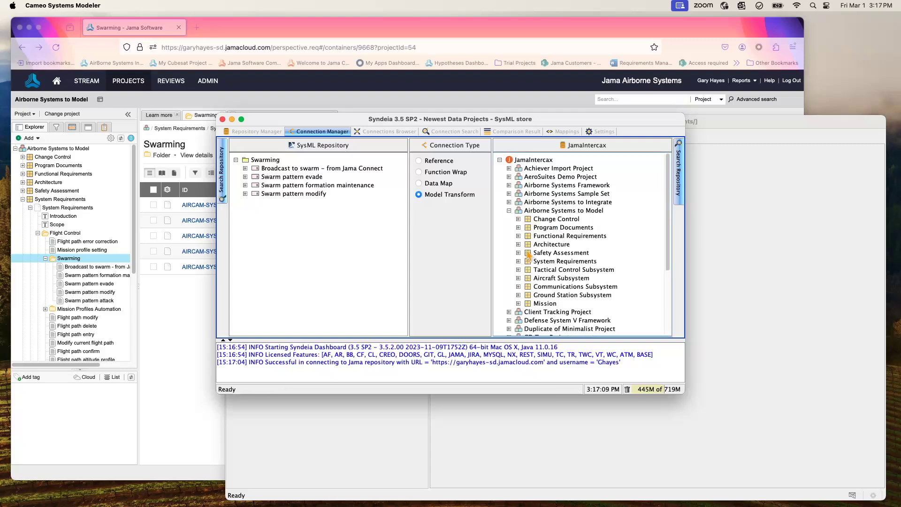
click(509, 261)
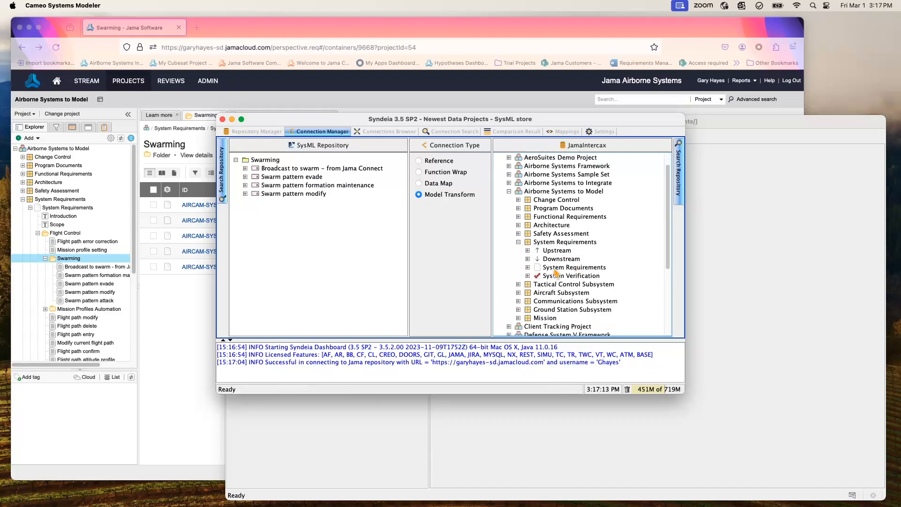
click(529, 267)
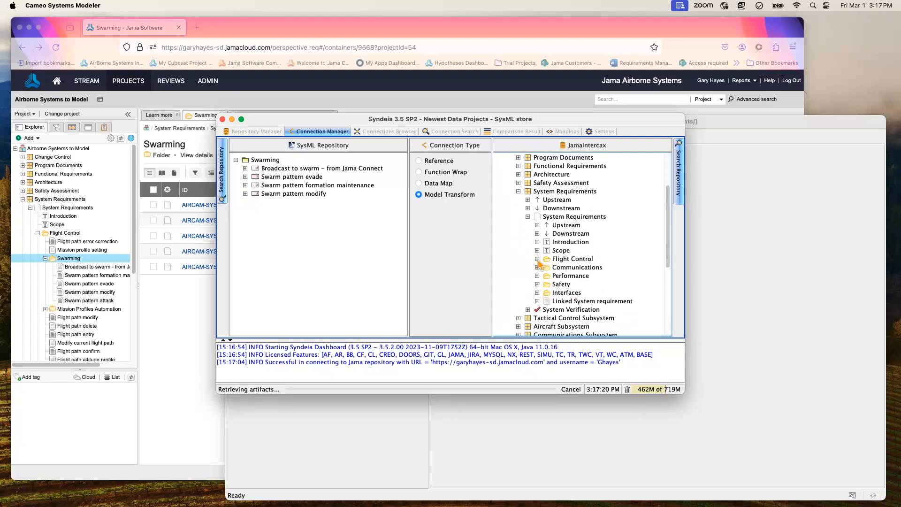
click(537, 258)
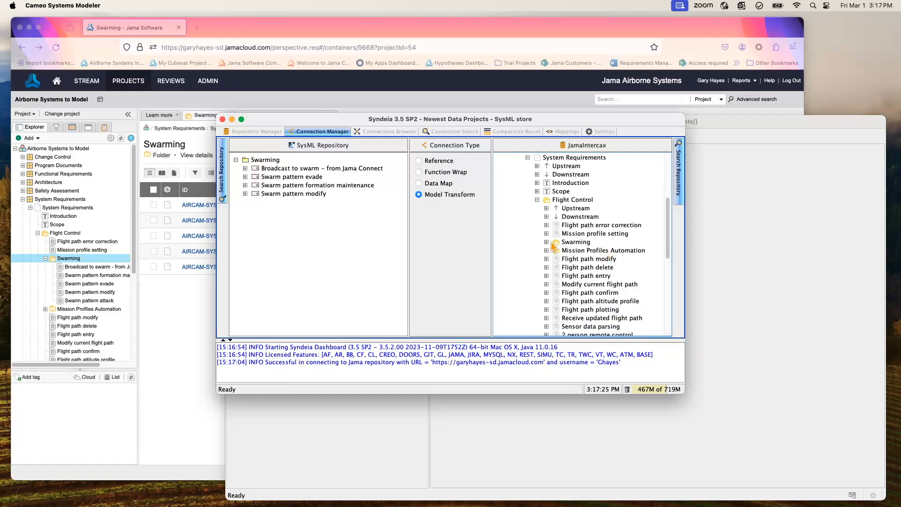
click(546, 243)
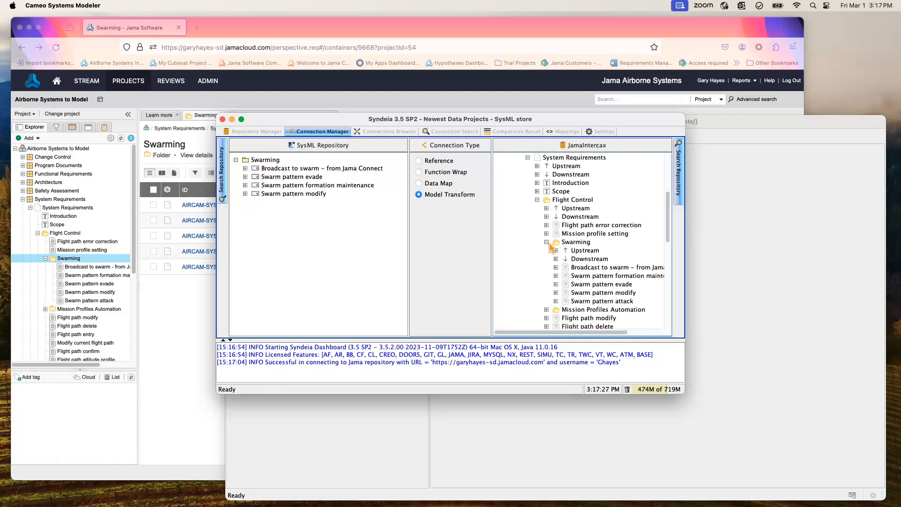
mouse_move(621, 165)
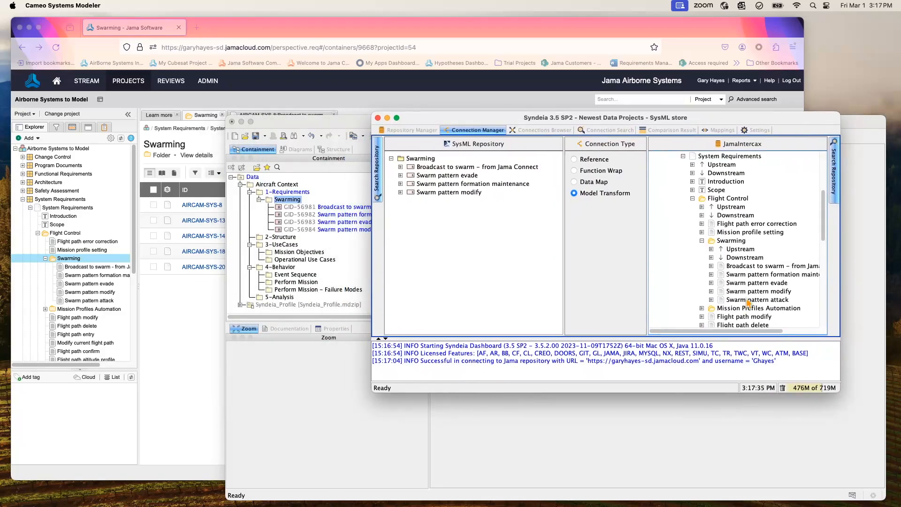
Step: Drag Jama's Swarm pattern attack onto the Cameo Swarming package and confirm generating the SysML requirement
click(757, 300)
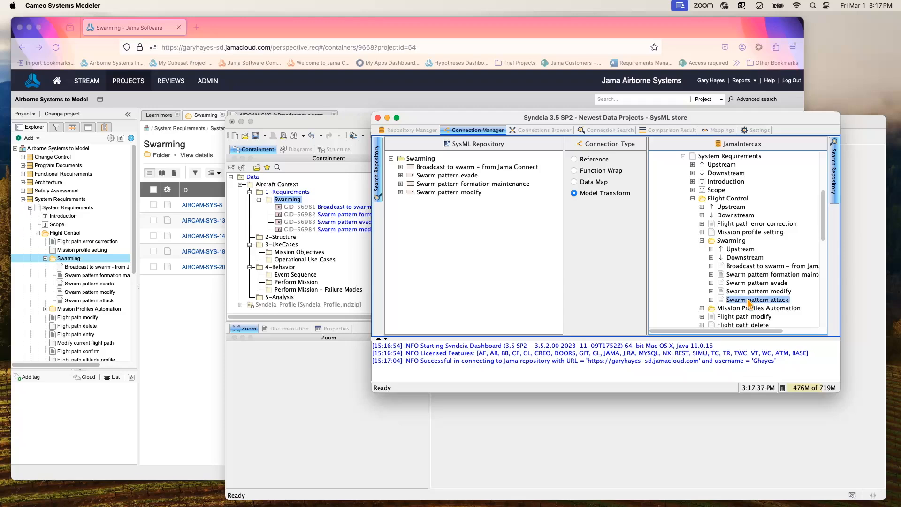
click(420, 159)
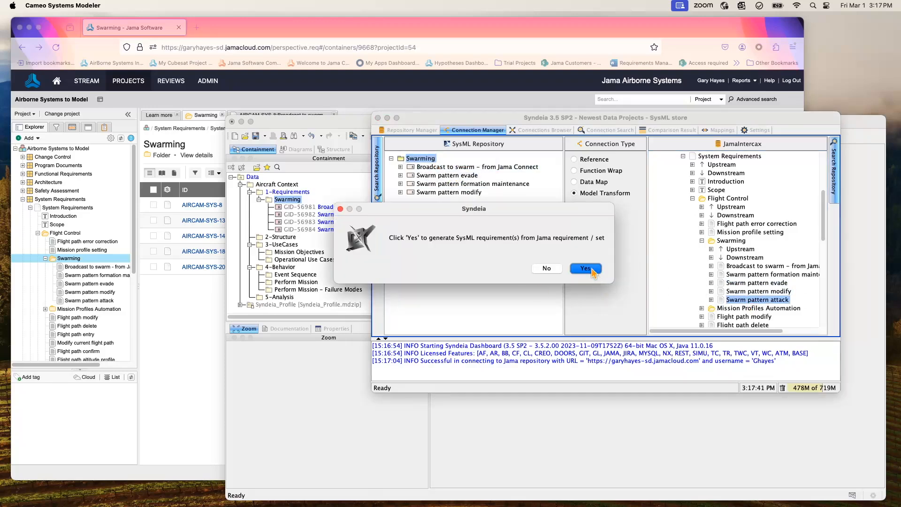
click(585, 268)
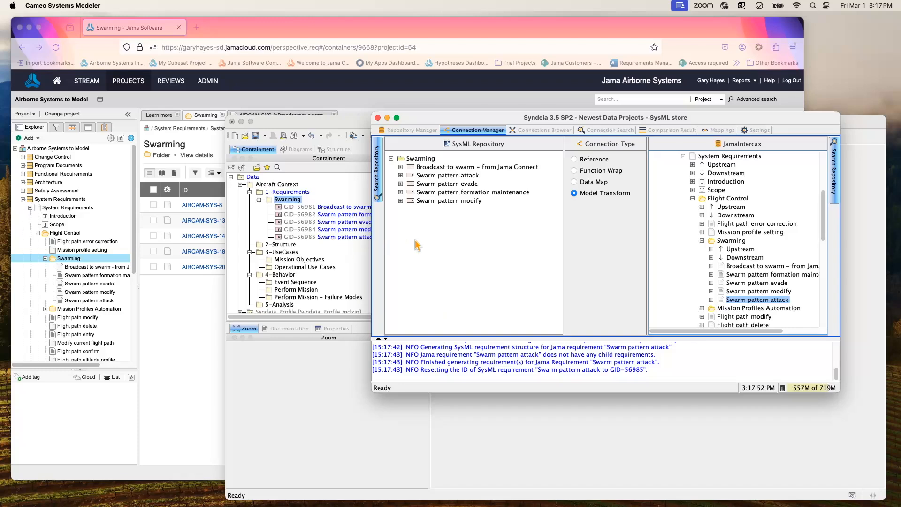
mouse_move(511, 139)
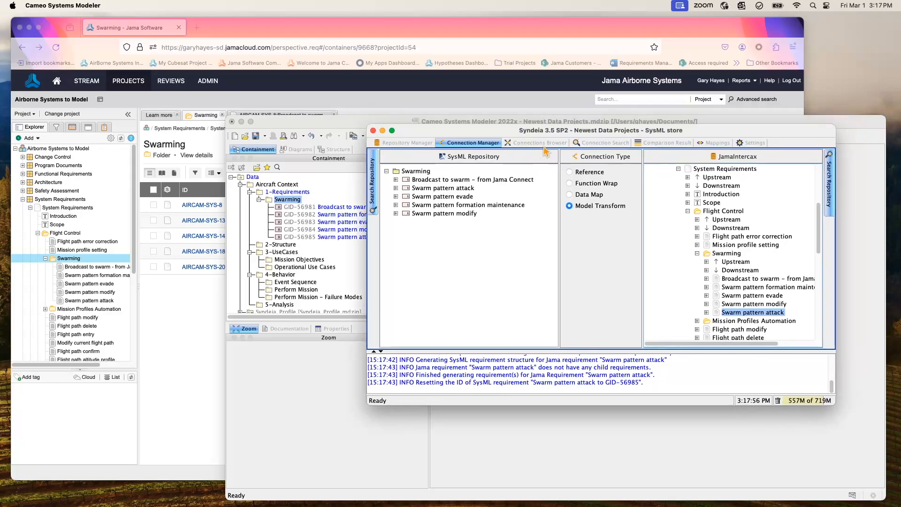
Step: Compare source and target on the five Swarming connections, review the matching results, and return to Connection Manager
click(539, 143)
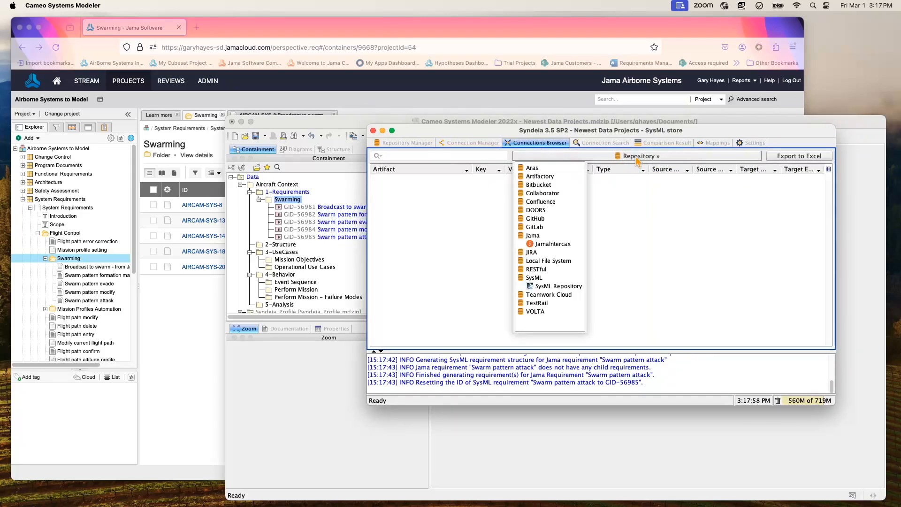
click(558, 285)
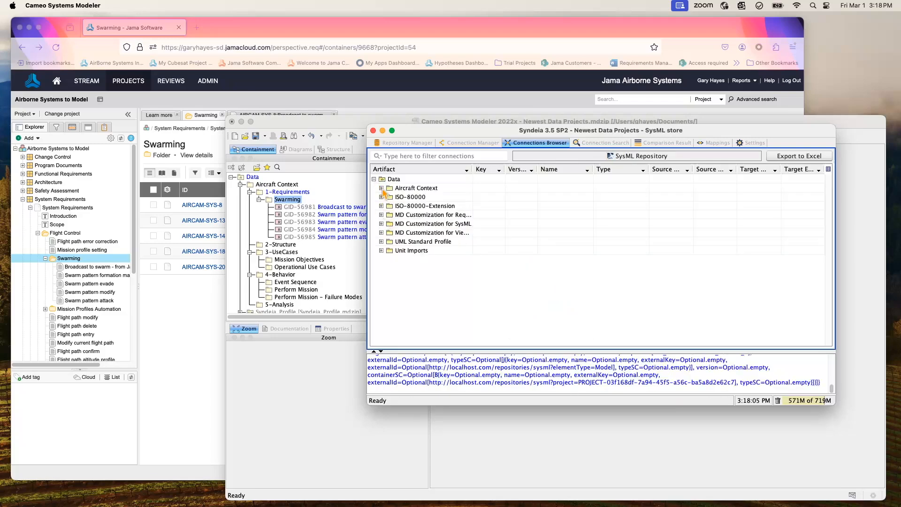
right_click(420, 205)
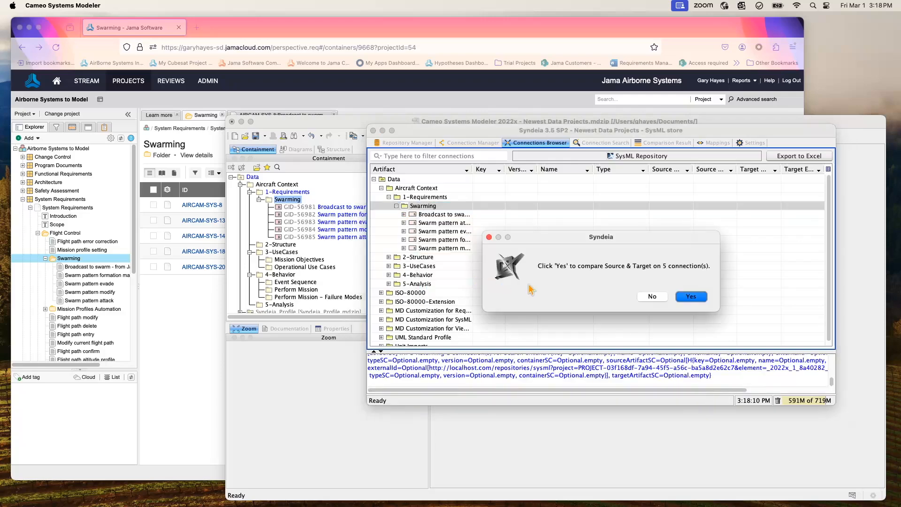
click(690, 295)
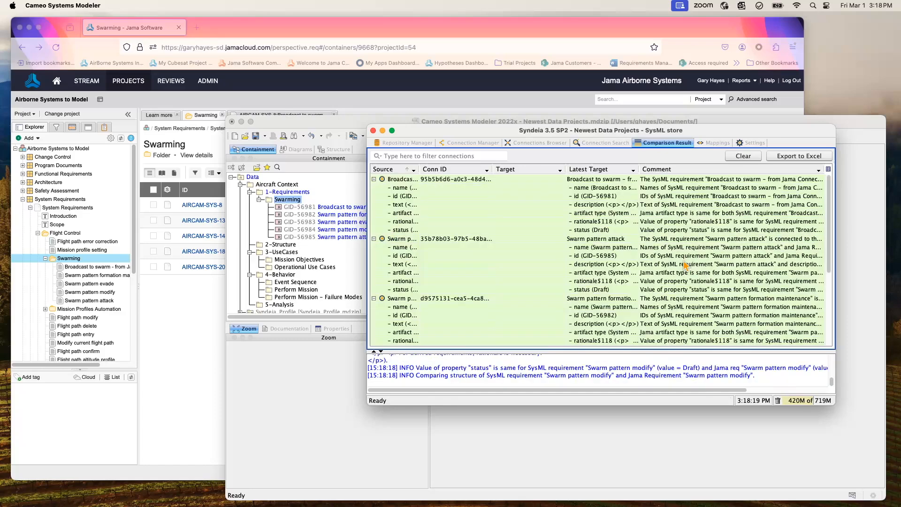
scroll(down, 3)
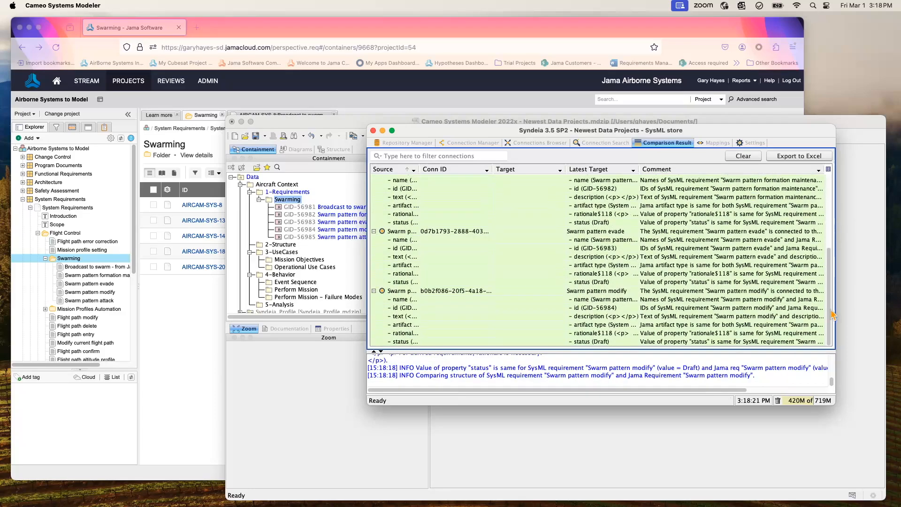
click(472, 143)
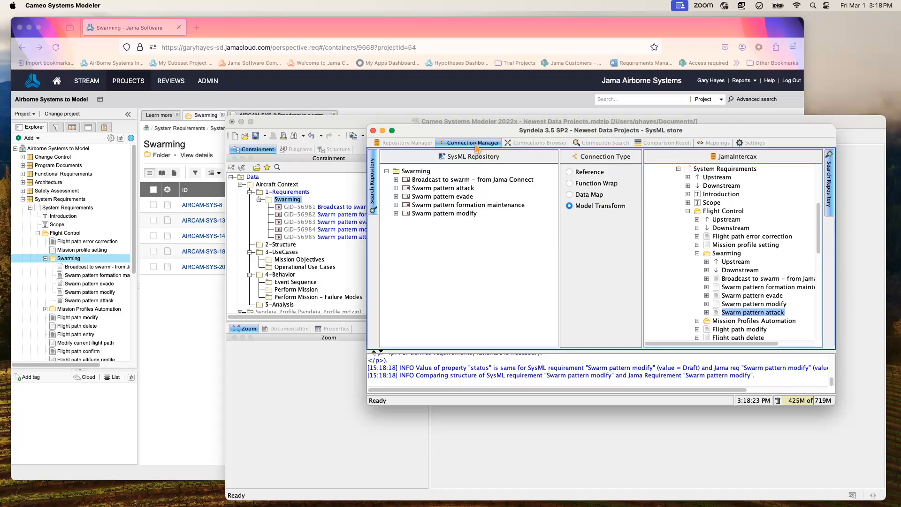
drag(558, 129, 558, 193)
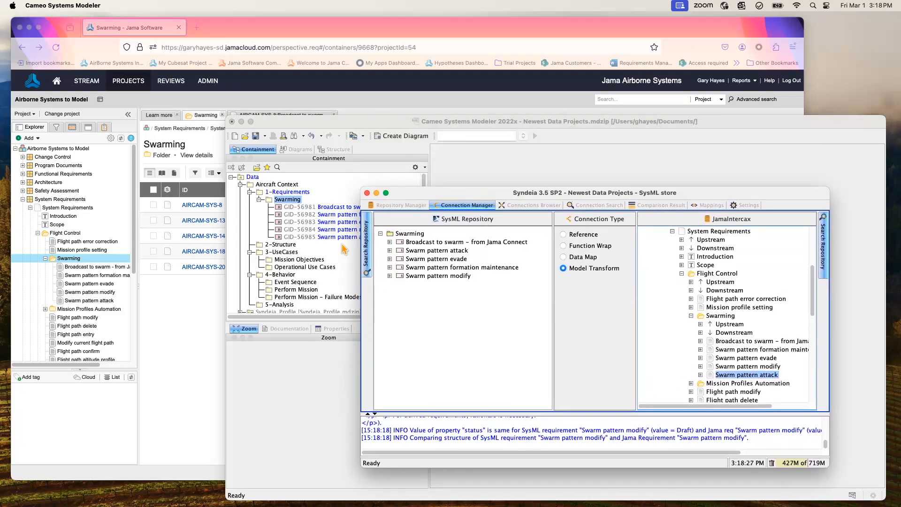
mouse_move(182, 339)
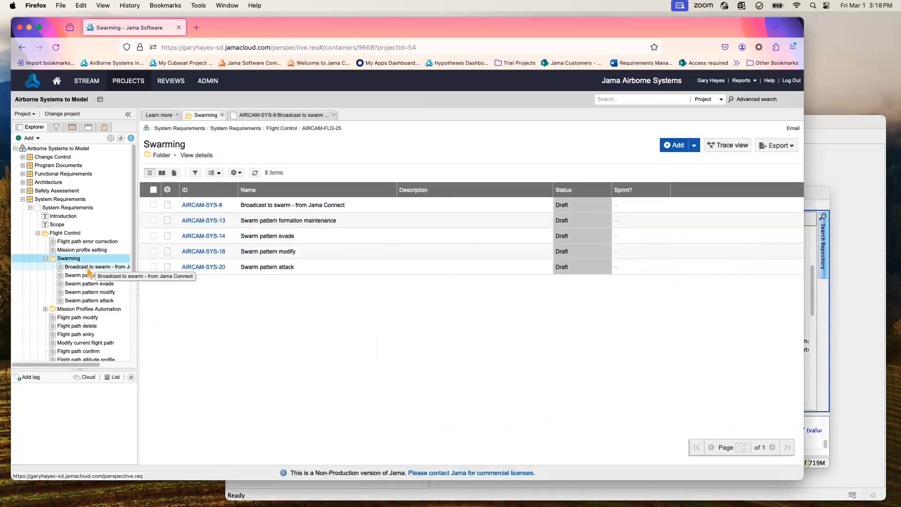
Step: Edit Jama requirement AIRCAM-SYS-8, shortening its name to 'Broadcast to swarm', and save it
click(97, 266)
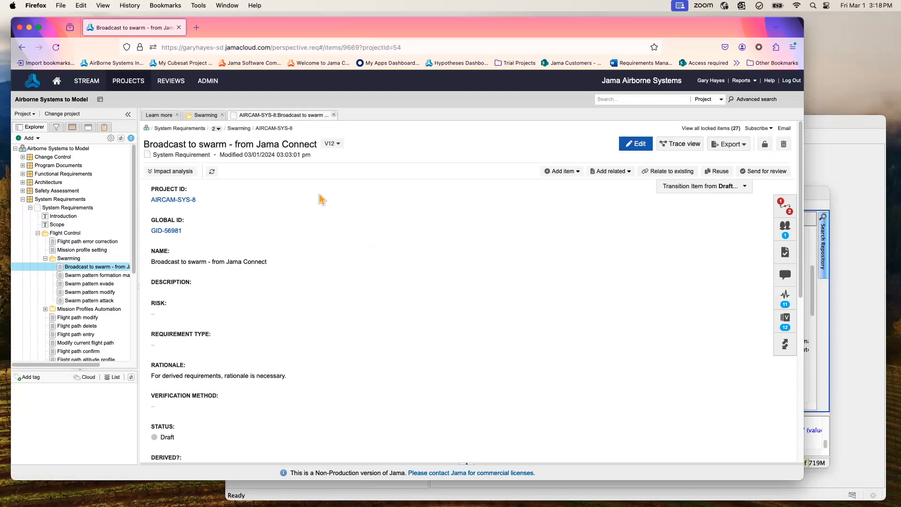
mouse_move(289, 142)
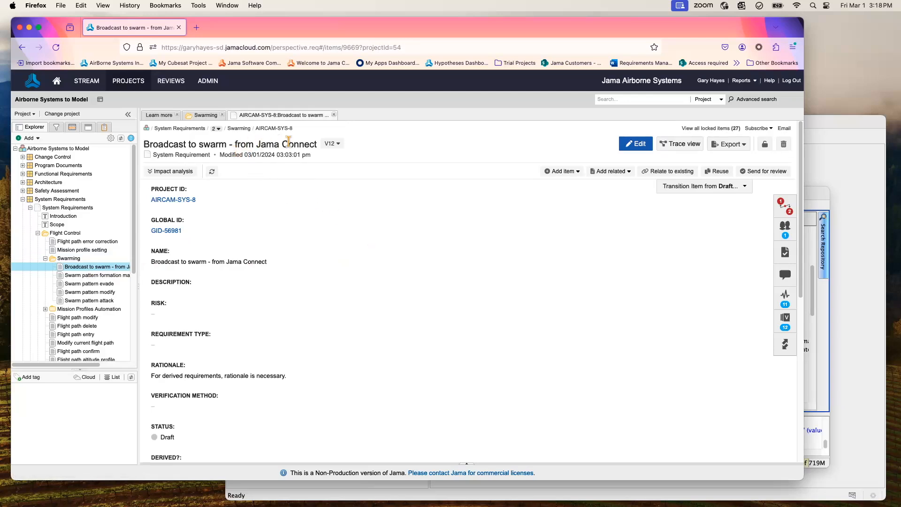
mouse_move(410, 159)
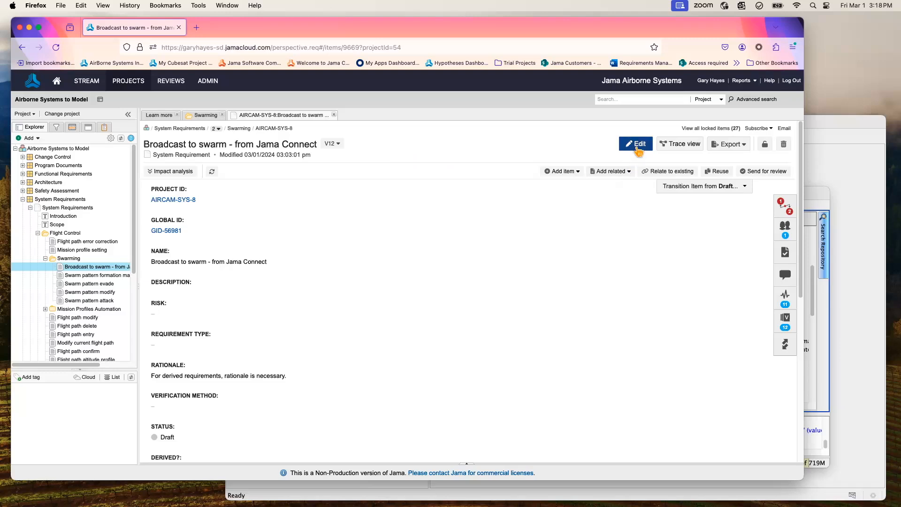
click(635, 144)
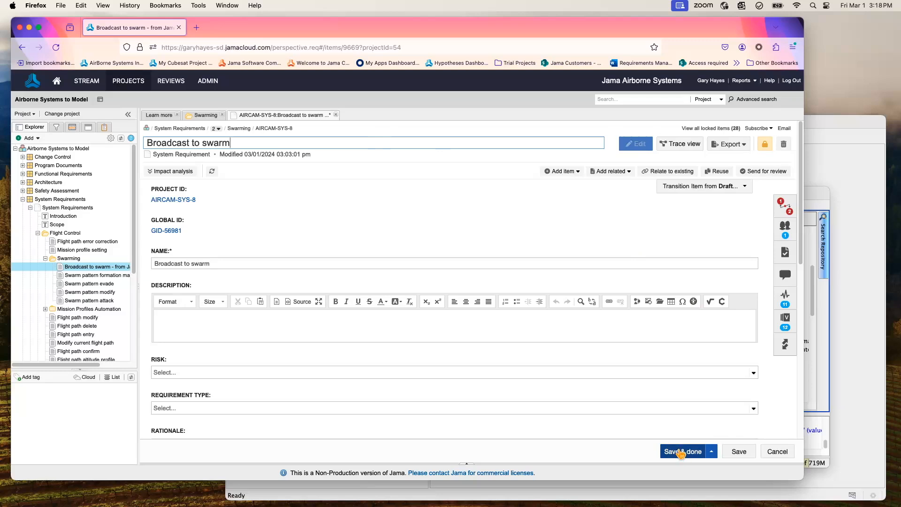
click(682, 452)
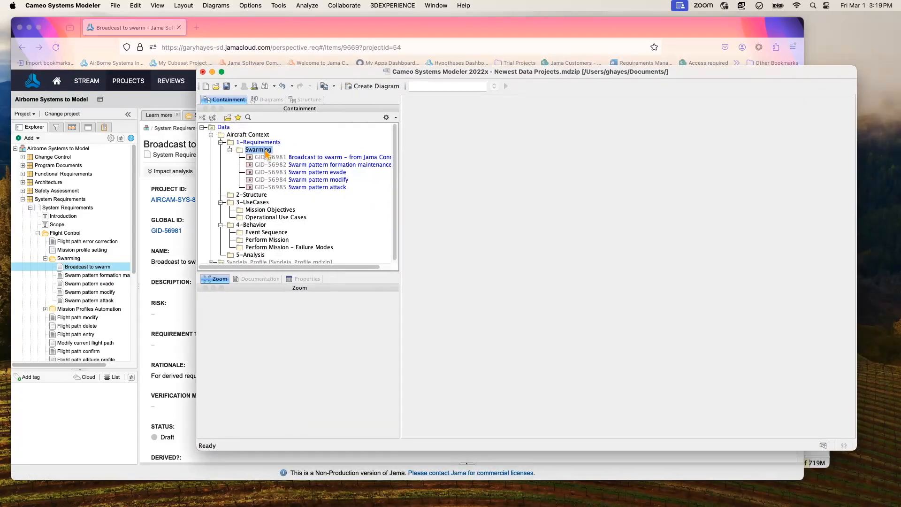
Step: Reopen Syndeia from Swarming and compare the five connections, revealing the Broadcast to swarm name mismatch
right_click(258, 150)
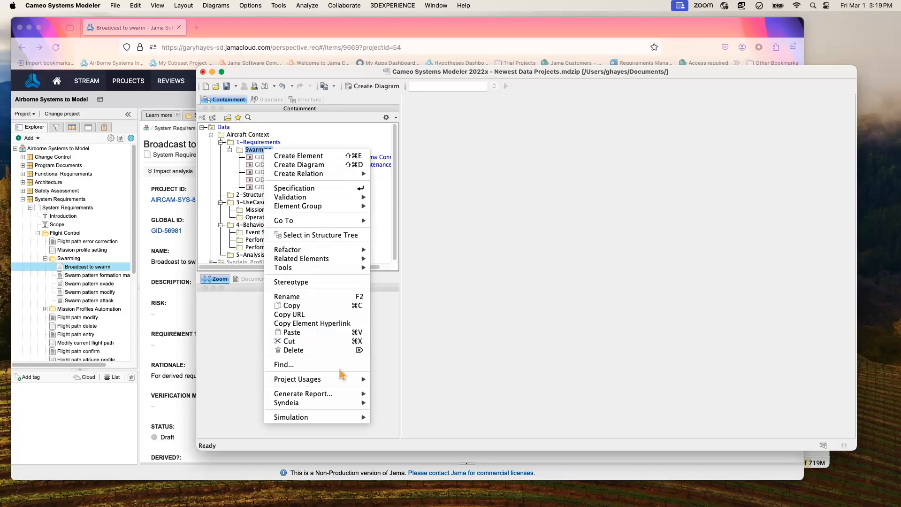
click(285, 403)
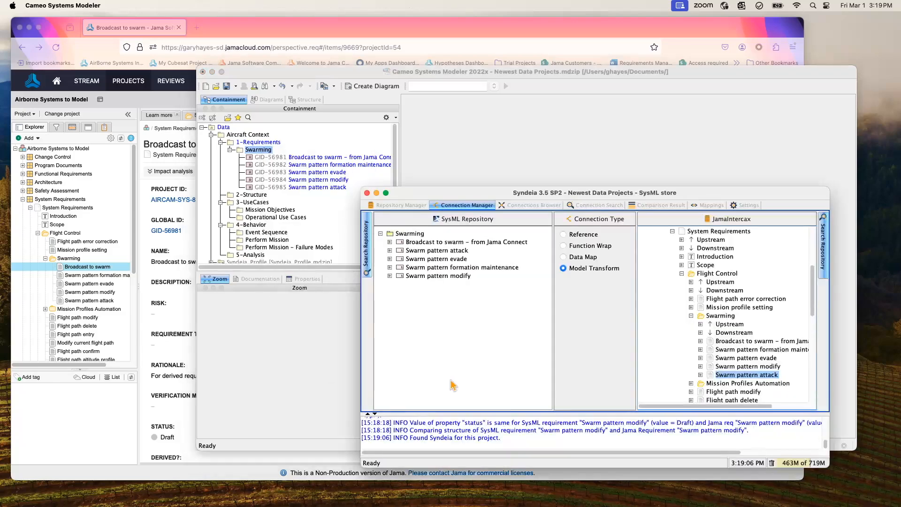
mouse_move(534, 214)
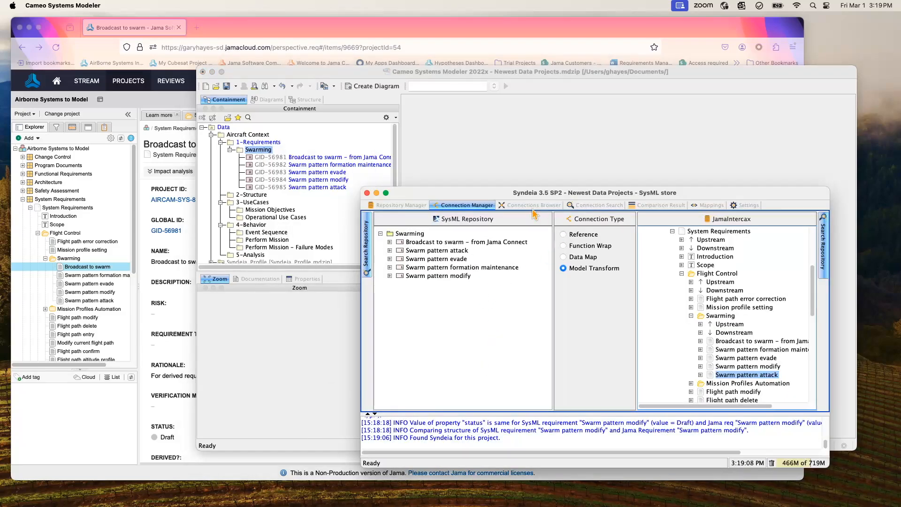
right_click(415, 268)
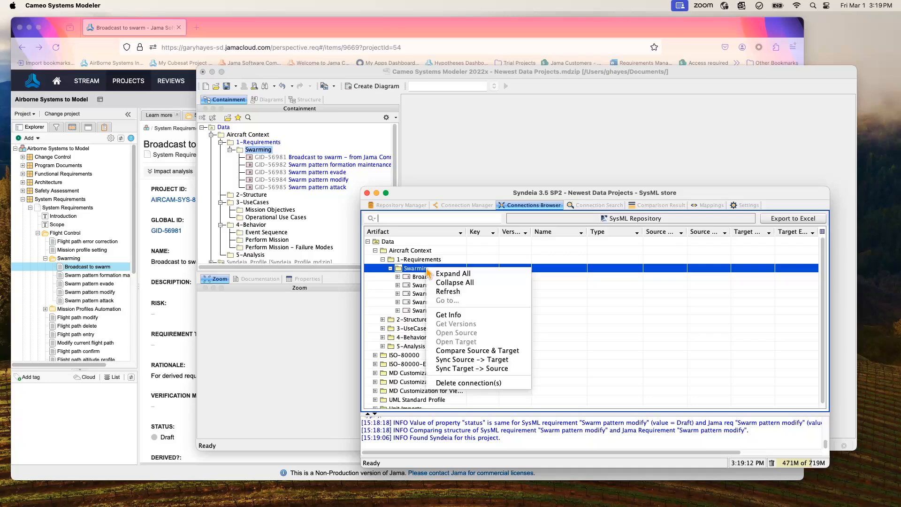
click(477, 350)
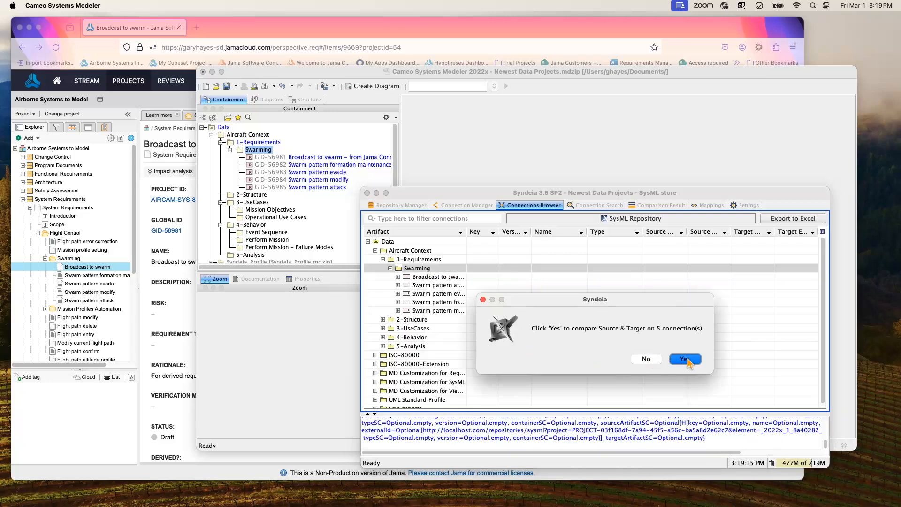
click(684, 359)
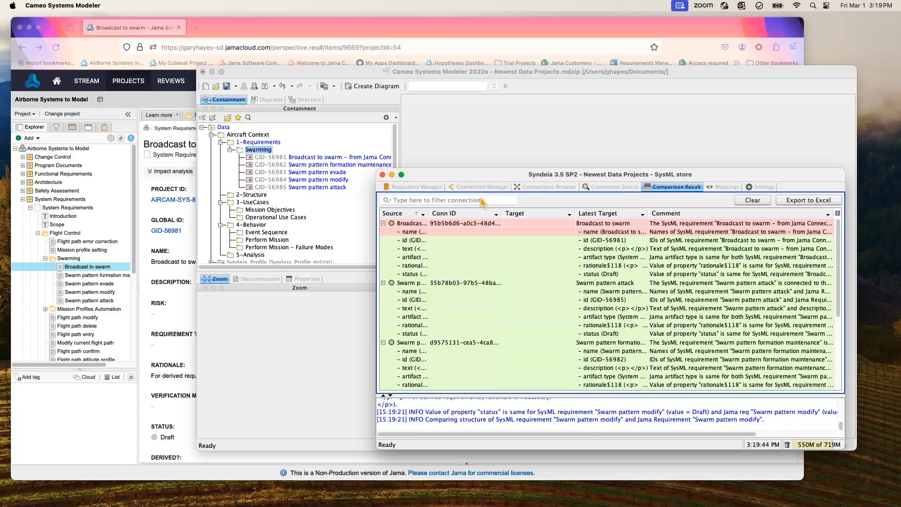
click(546, 187)
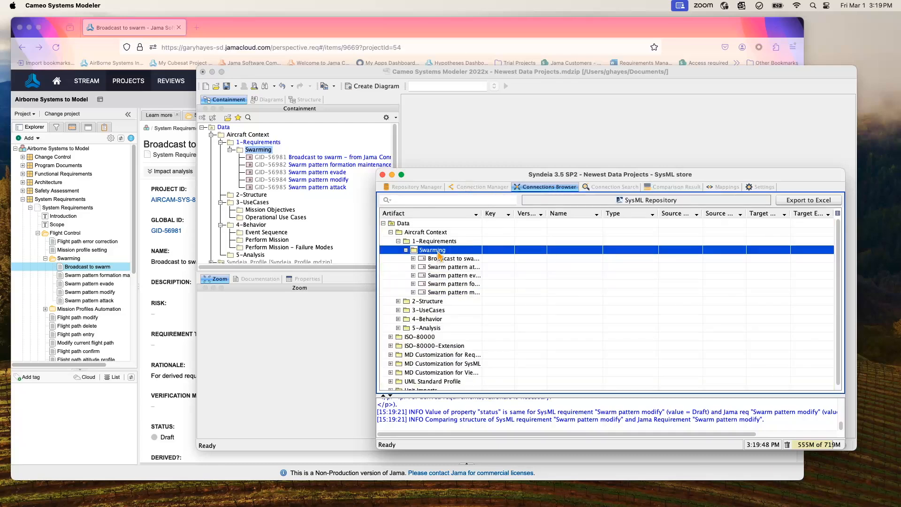
Step: Sync Target -> Source on the five Swarming connections so the model requirement becomes 'Broadcast to swarm'
right_click(433, 250)
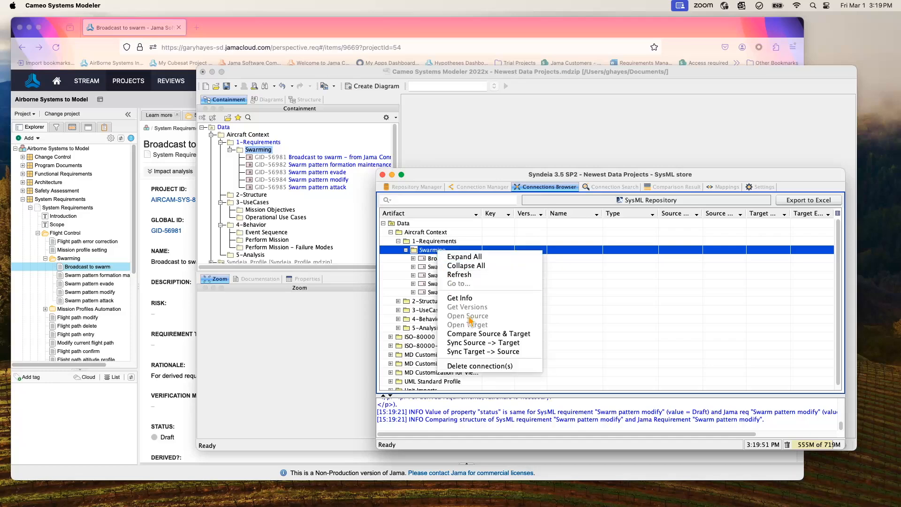
mouse_move(482, 351)
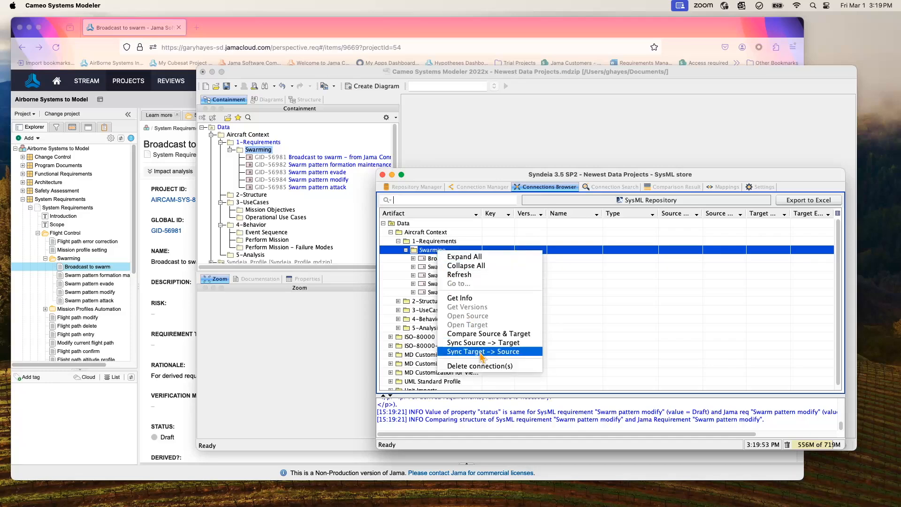
click(483, 351)
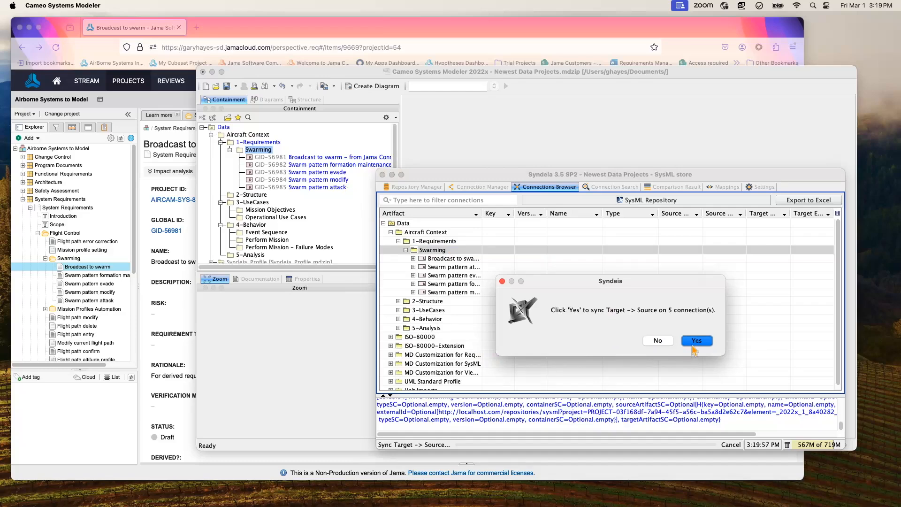
click(696, 339)
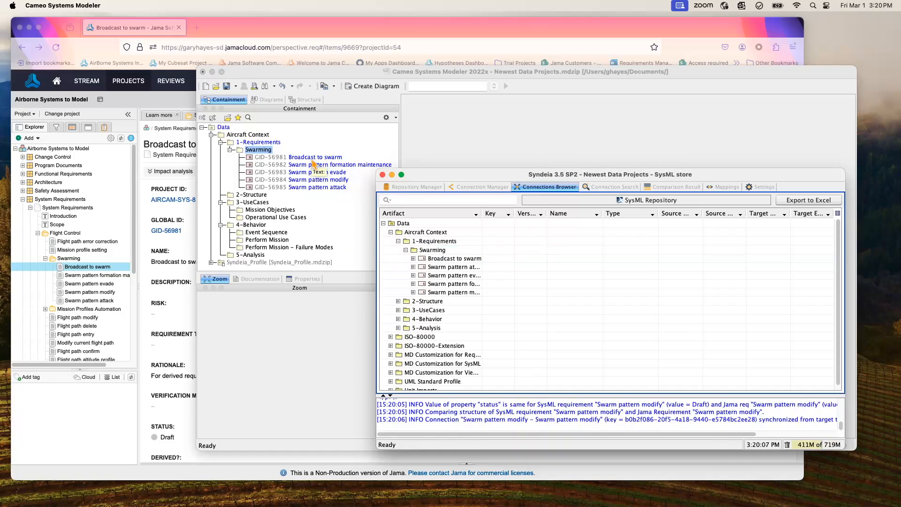
mouse_move(305, 339)
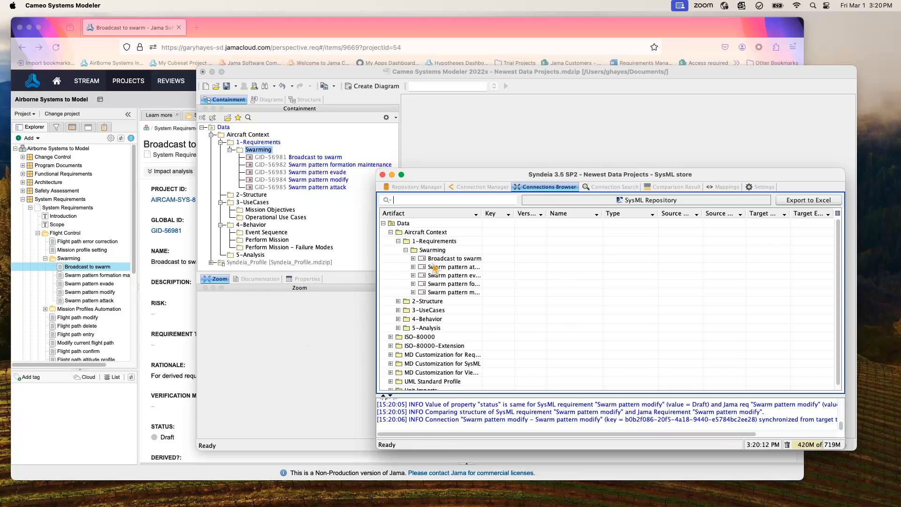
Step: Compare the five Swarming connections again and review the all-green results including Broadcast to swarm
right_click(433, 249)
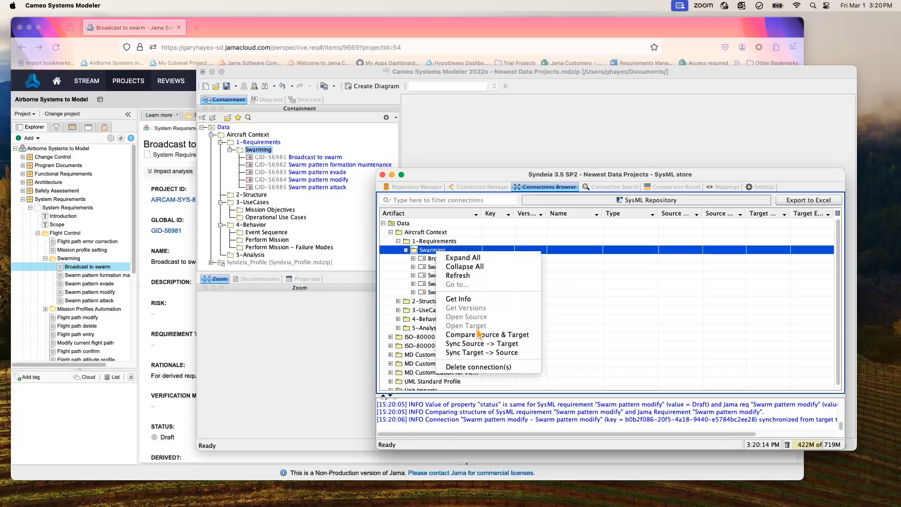
click(488, 334)
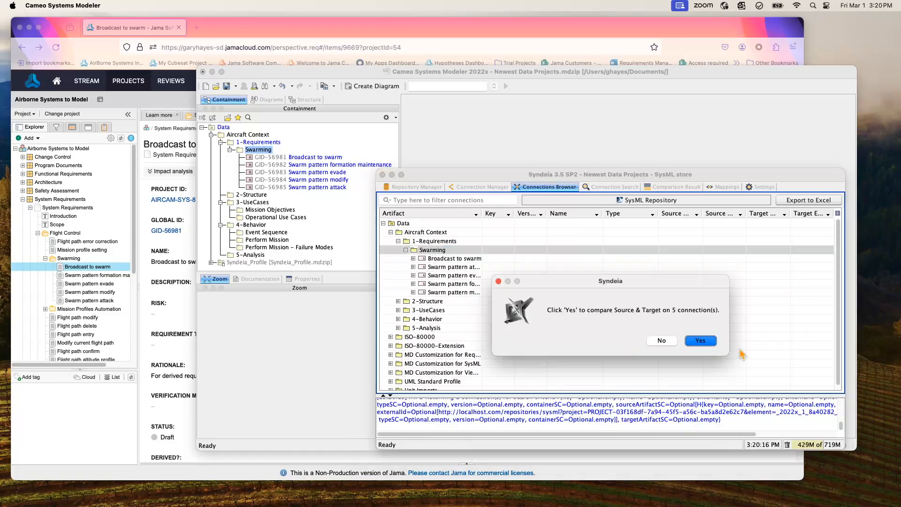
click(700, 339)
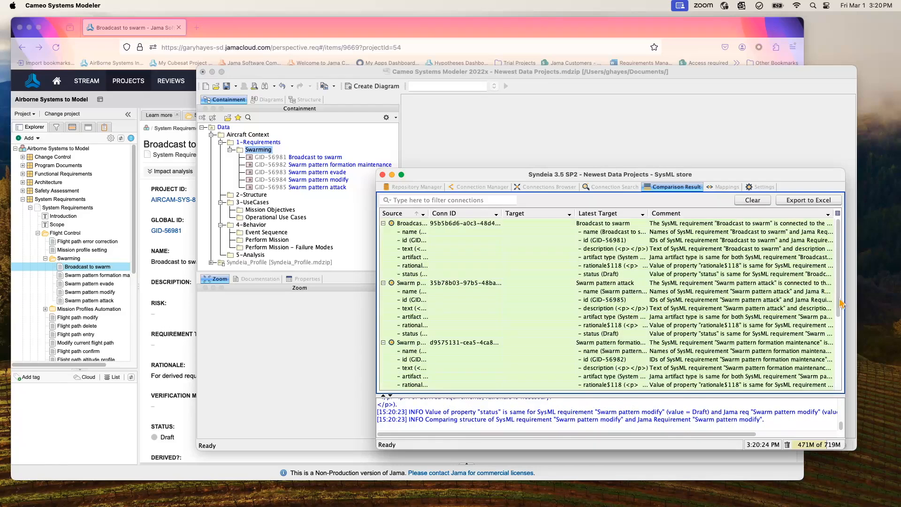
scroll(down, 3)
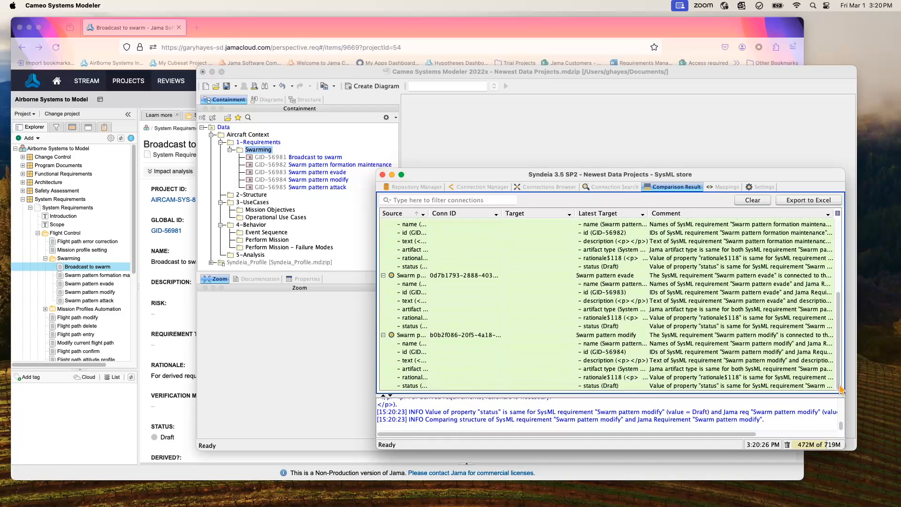